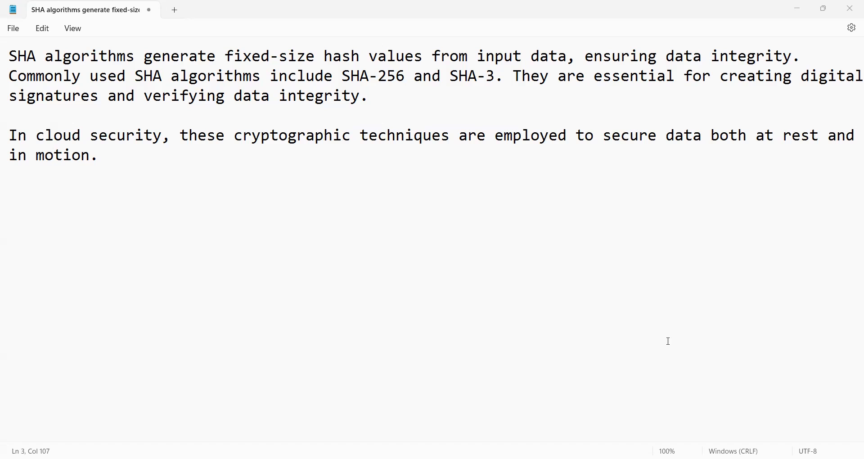
mouse_move(438, 87)
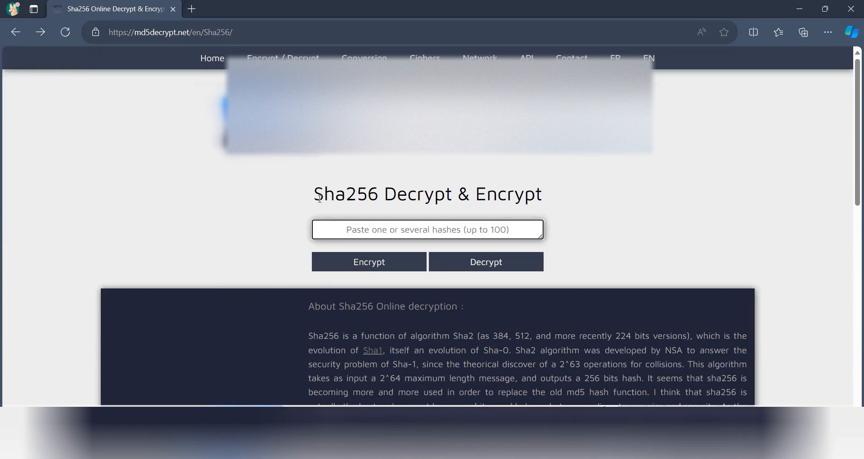
mouse_move(659, 123)
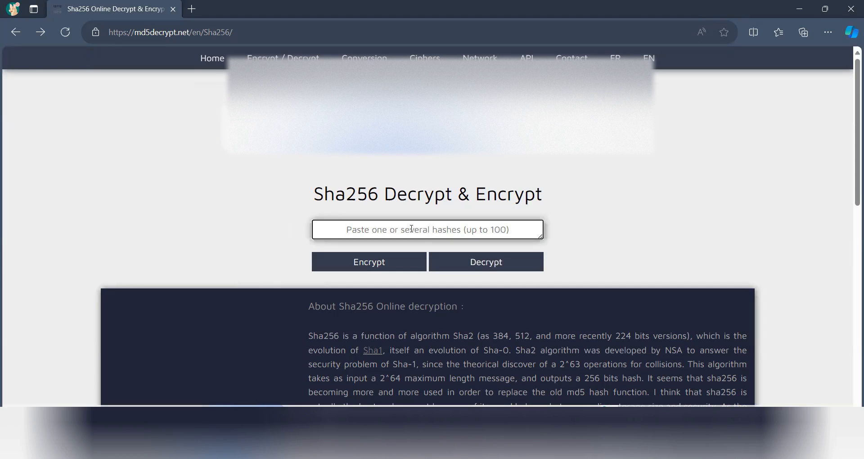
Step: Enter the word Test on the Sha256 page and request its hash via Encrypt
type("Test")
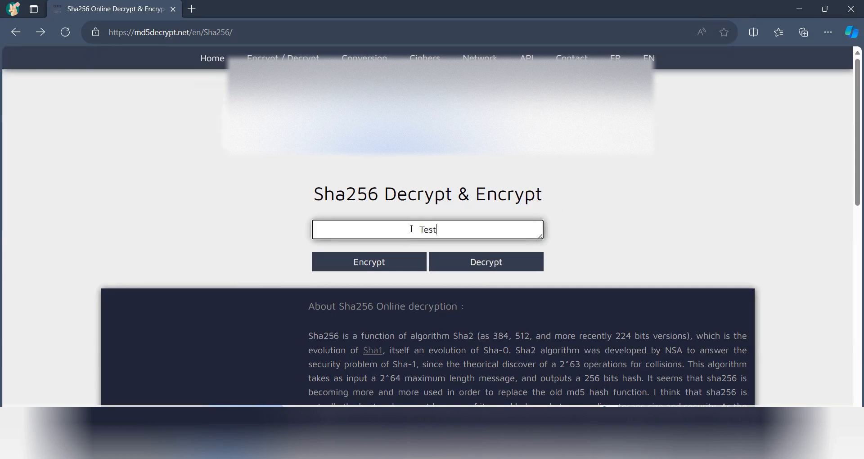
left_click(369, 262)
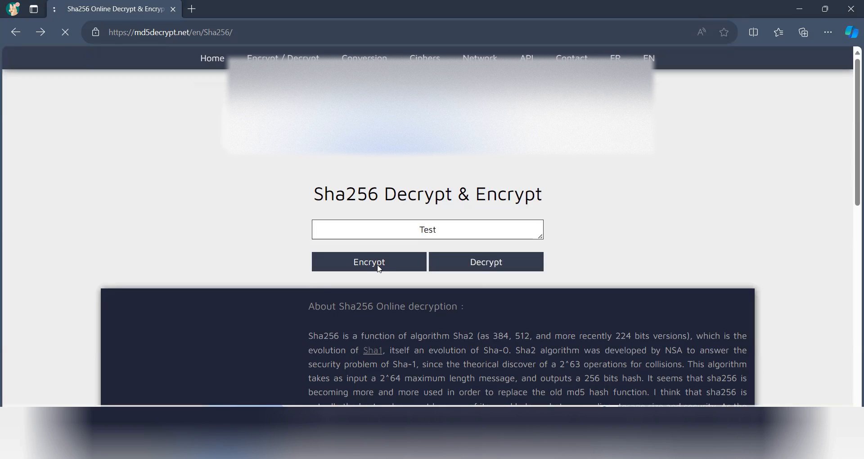
Step: Obtain the SHA-256 result for Test, the hash beginning 532eaabd9574880d
left_click(369, 262)
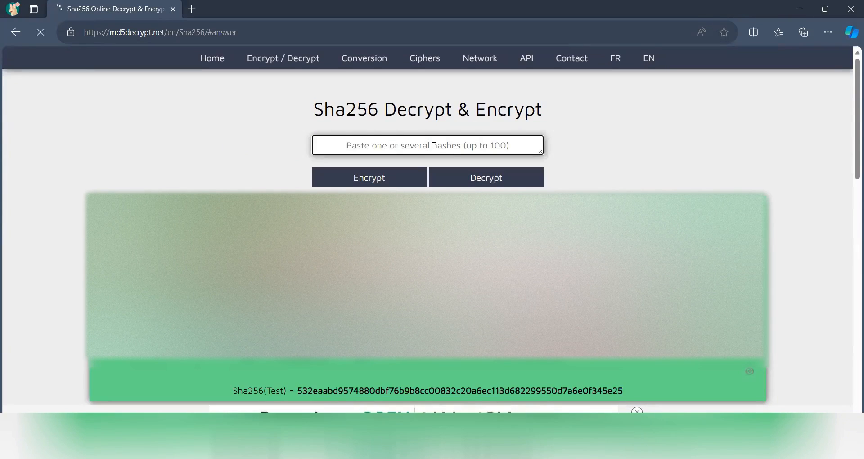
type("532eaabd9574880dbf76b9b8cc00832c20a6ec113d682299550d7a6e0f345e25")
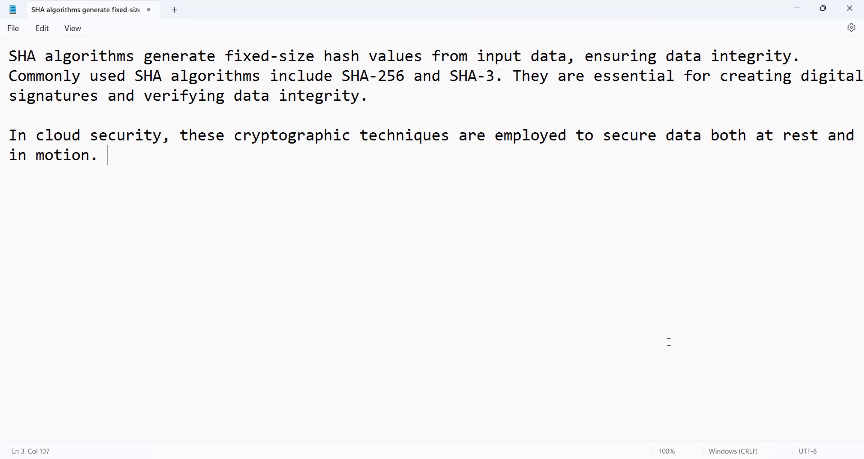
mouse_move(456, 63)
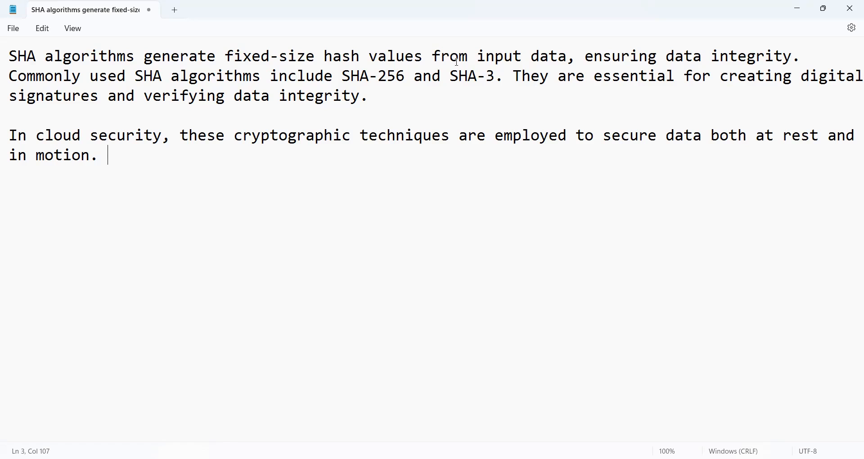